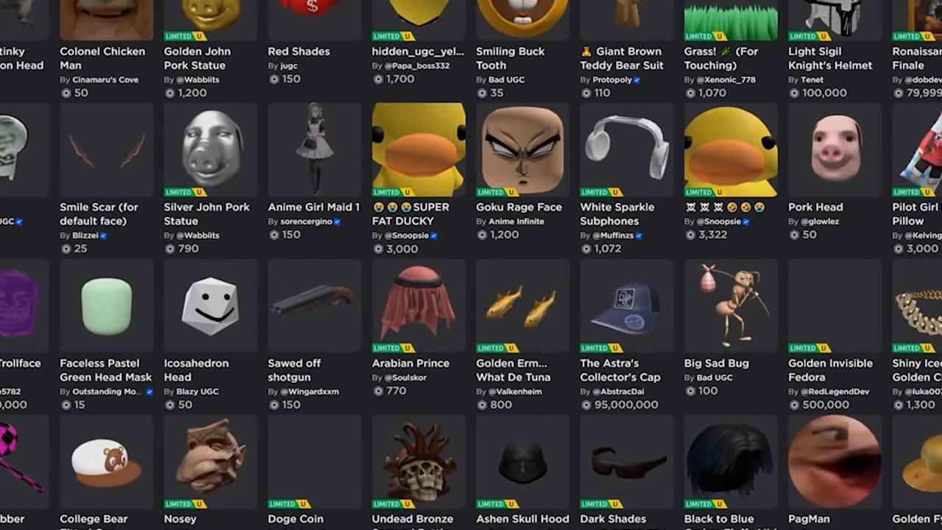
Scroll the inventory and select a purchased limited item to view its 180-day chart peaking at 750
scroll(down, 3)
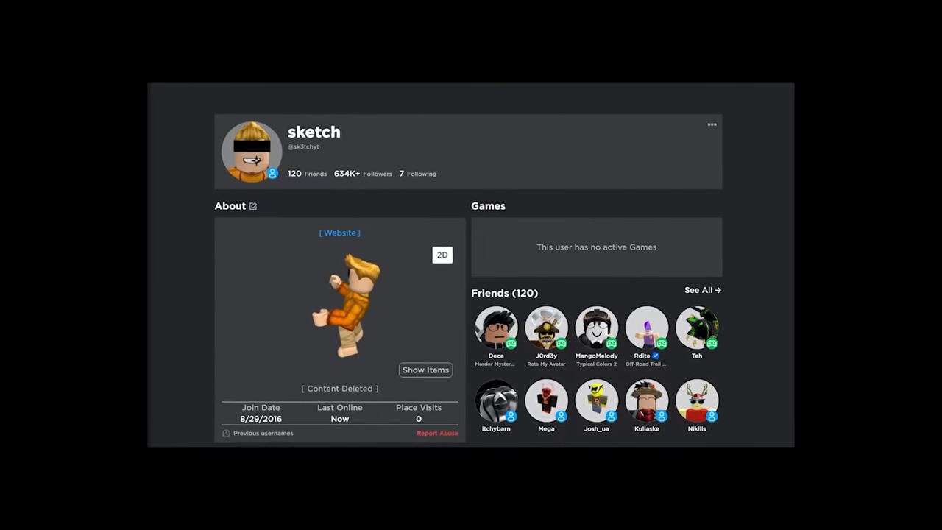
click(425, 370)
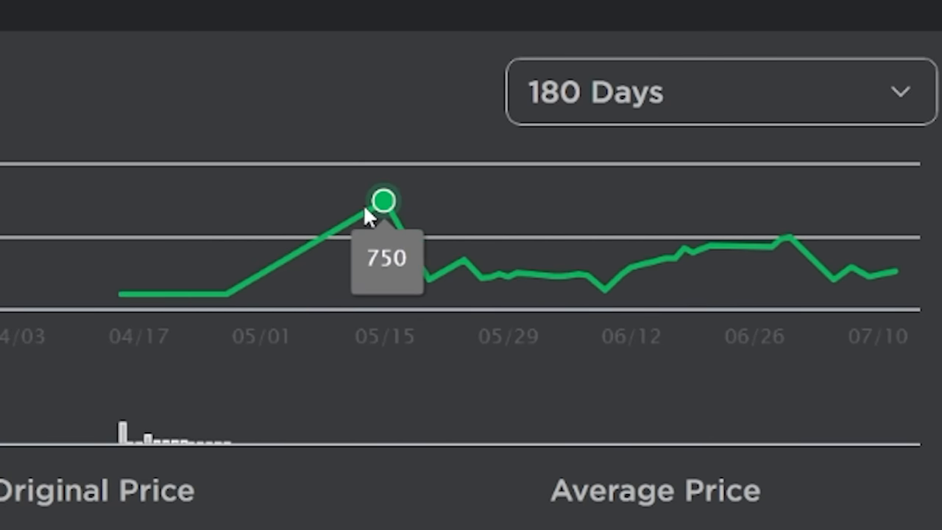
mouse_move(372, 216)
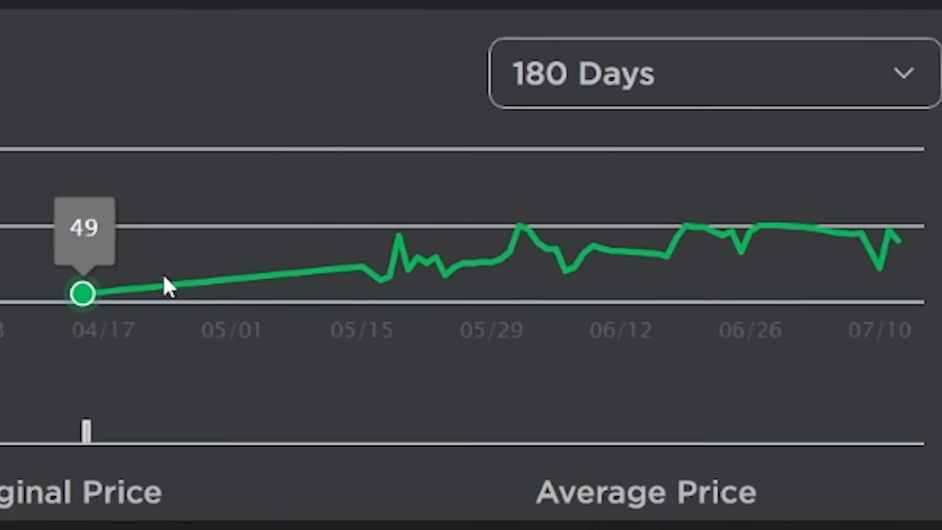
mouse_move(901, 239)
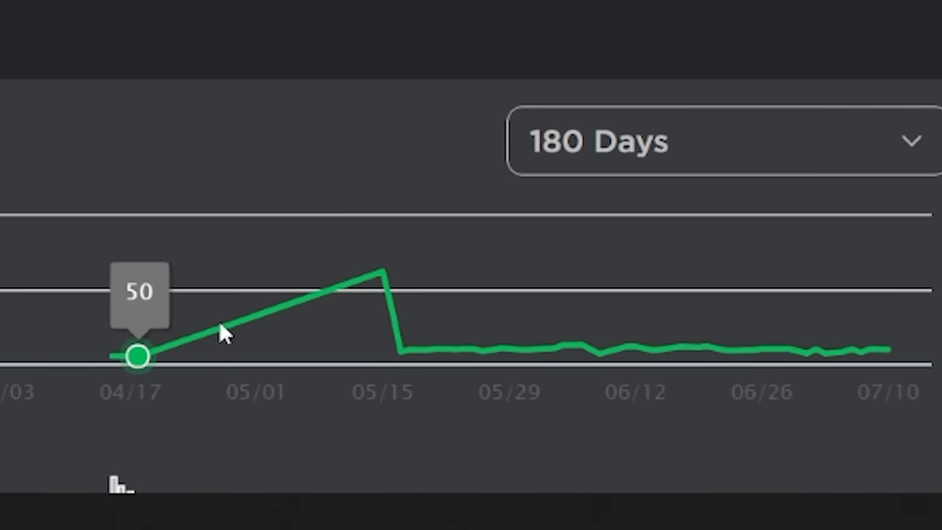
mouse_move(371, 272)
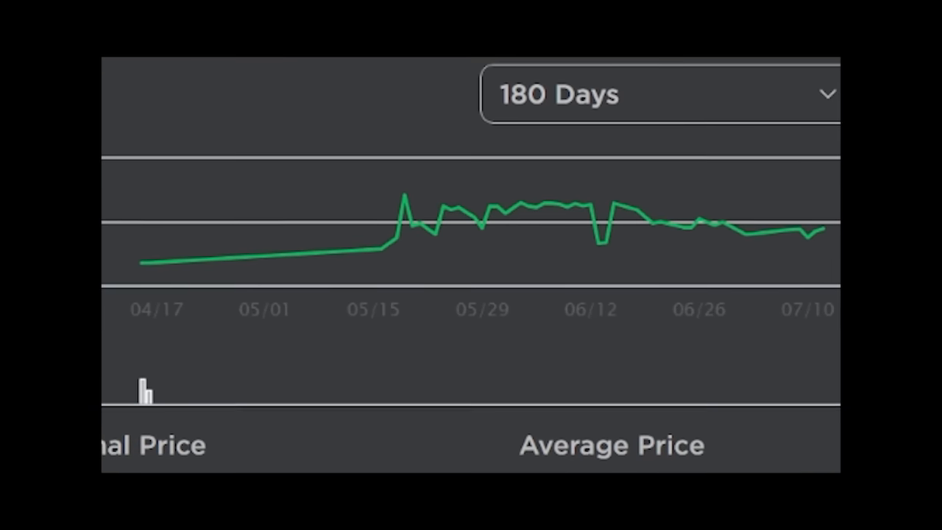
mouse_move(174, 265)
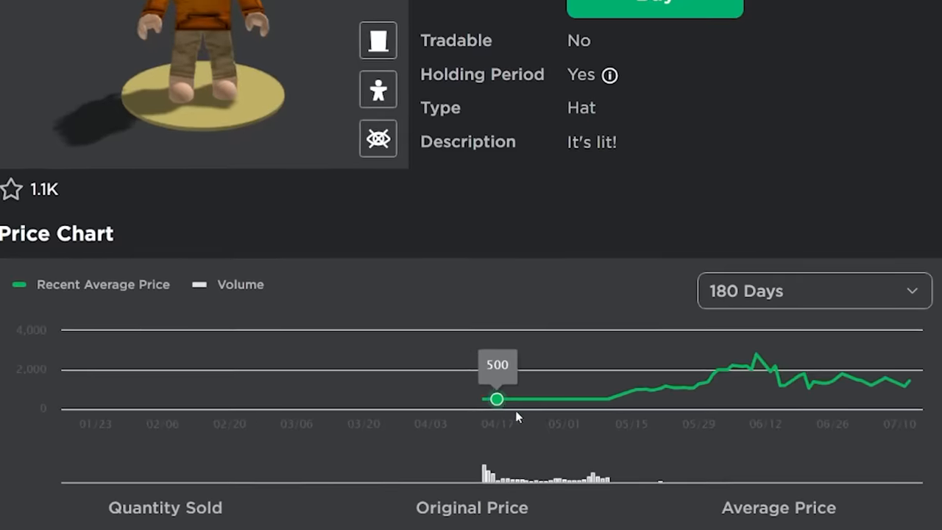
Scroll the 'It's lit!' hat page down to its Recent Average Price chart
scroll(down, 3)
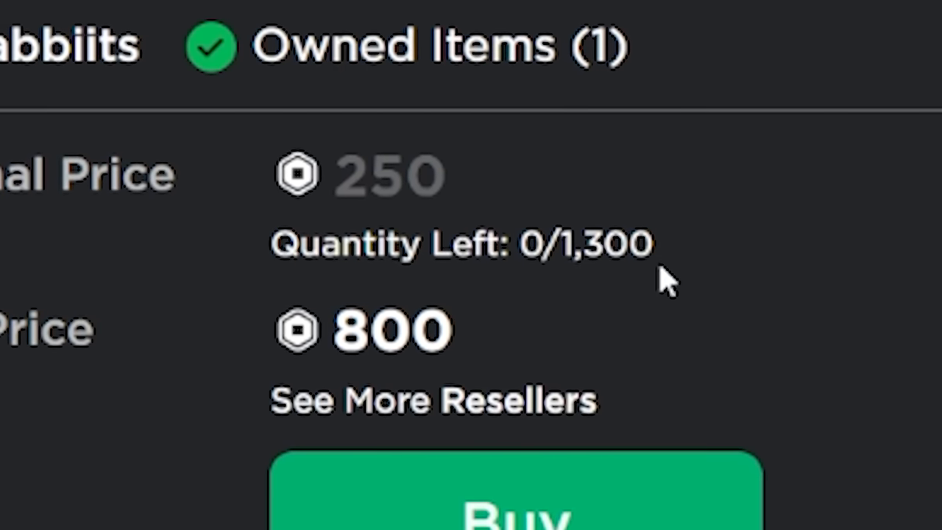
Scroll the 250-priced, sold-out item's page down to its 180-day chart peaking at 5,000
scroll(down, 3)
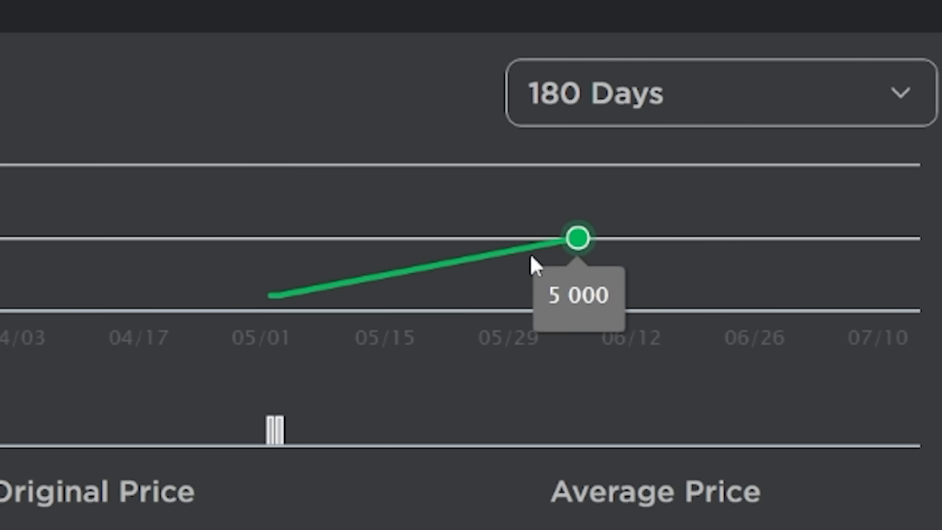
mouse_move(918, 267)
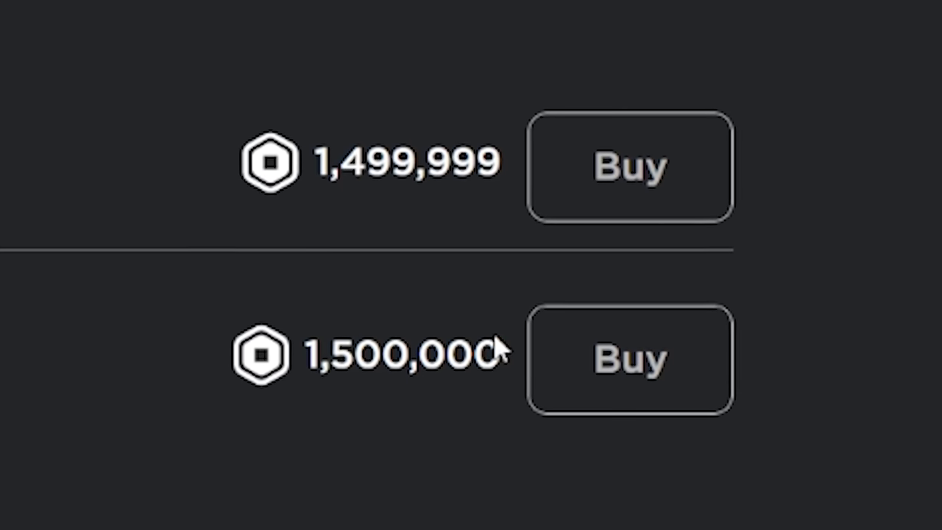
Leave the ~1,500,000 resale listings for the limited items grid with the Bald Eagle Head
double_click(390, 361)
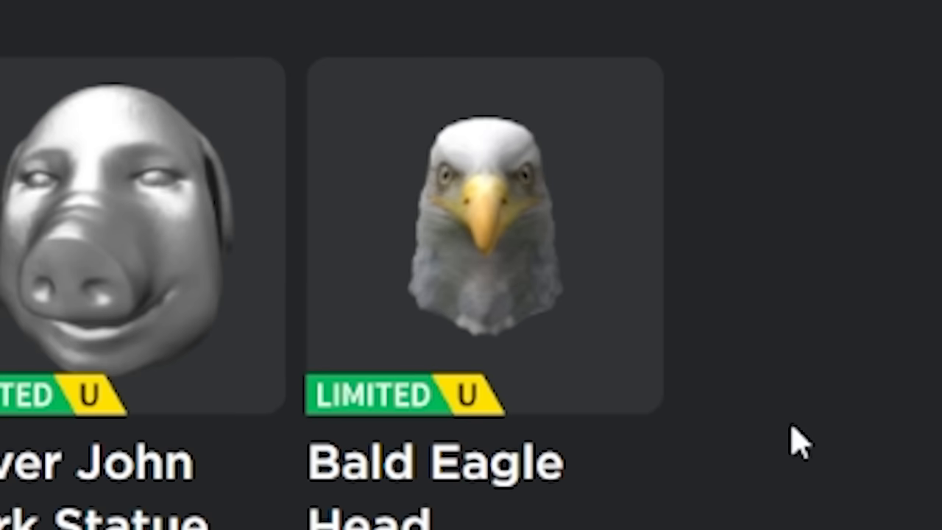
mouse_move(765, 439)
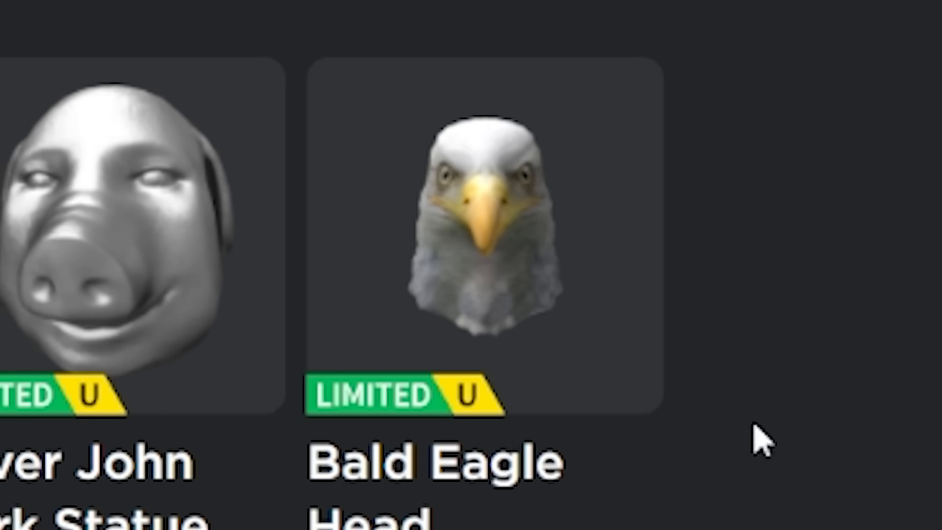